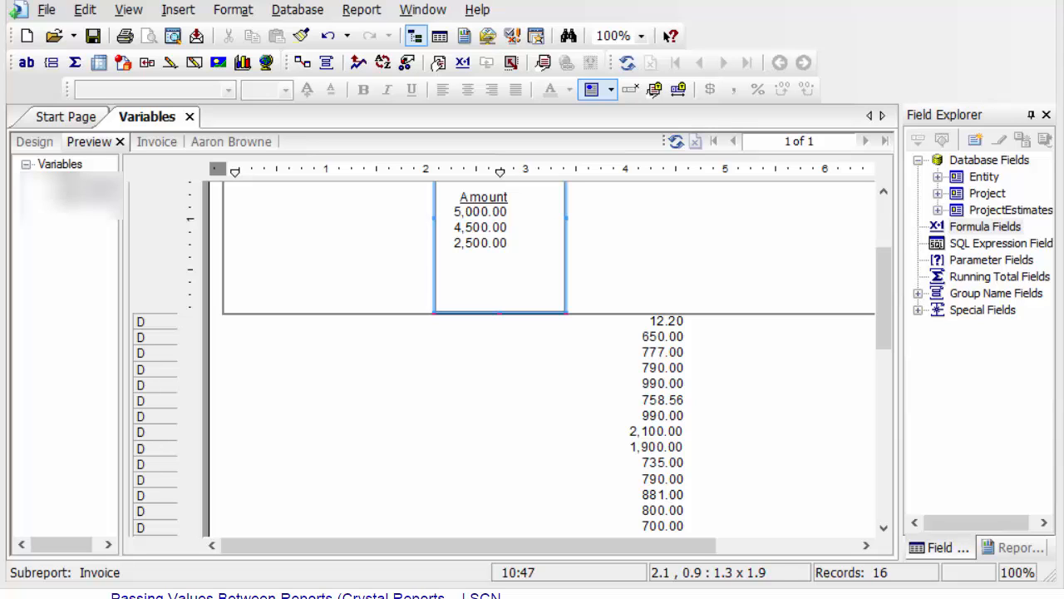
{"action": "mouse_move", "coordinate": [1005, 522]}
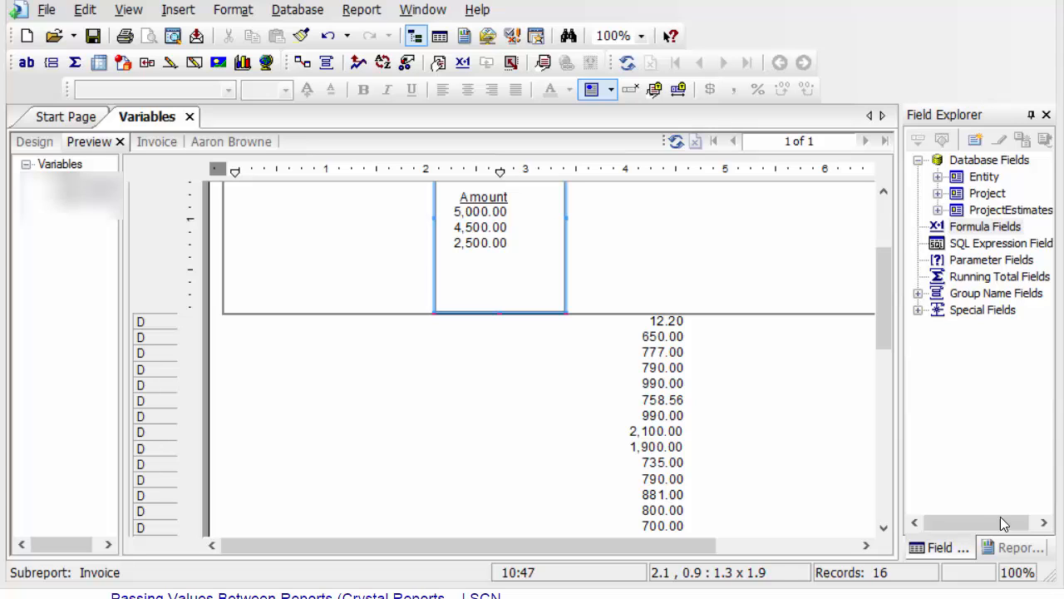
{"action": "mouse_move", "coordinate": [816, 276]}
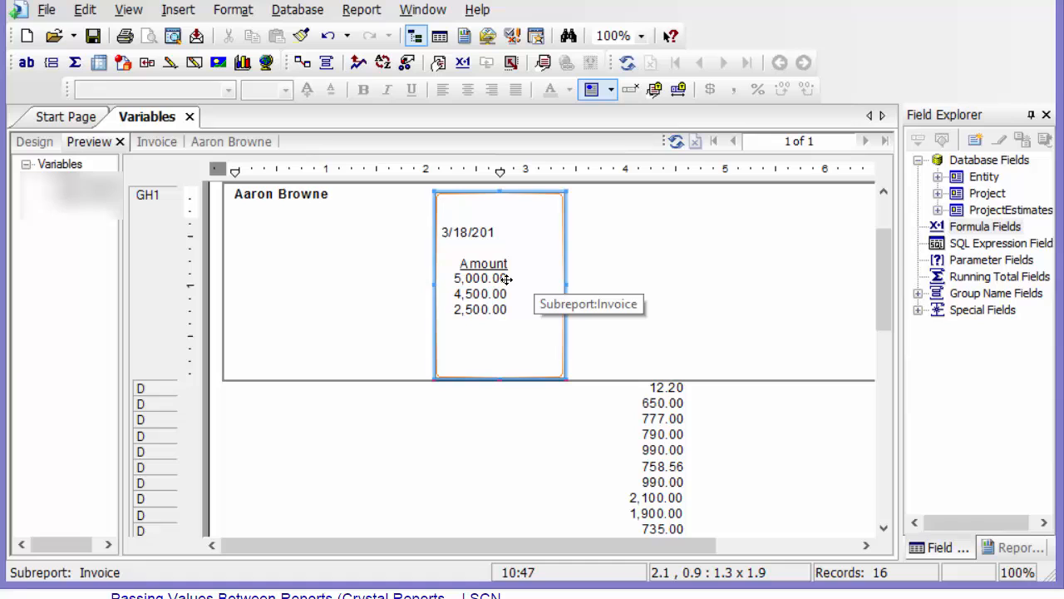
- Bring the Invoice subreport into view and start editing it from its right-click menu
{"action": "scroll", "scroll_direction": "down", "scroll_amount": 3}
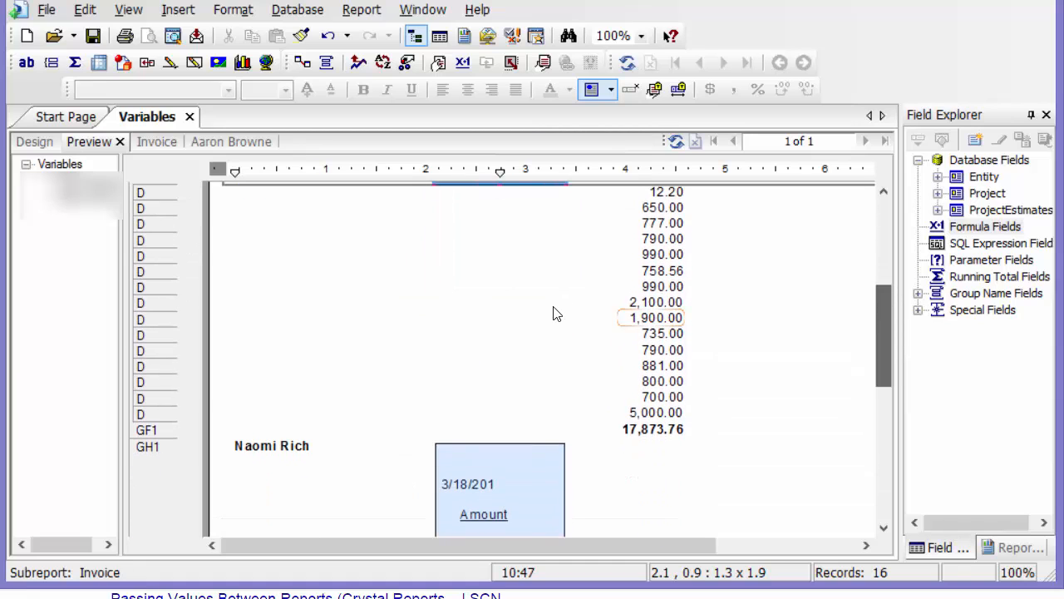
{"action": "mouse_move", "coordinate": [861, 343]}
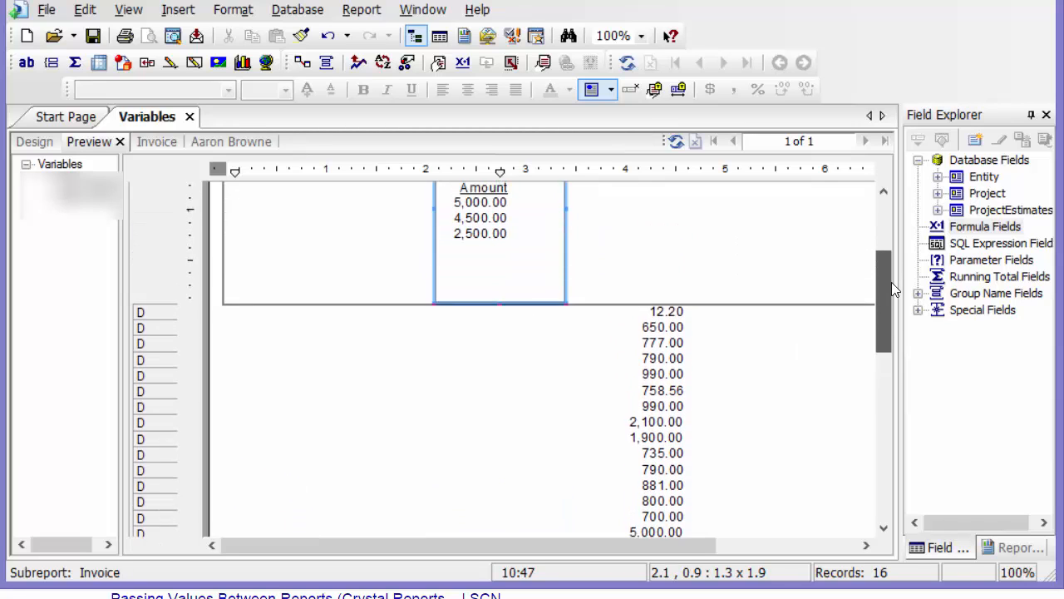
{"action": "right_click", "coordinate": [499, 249]}
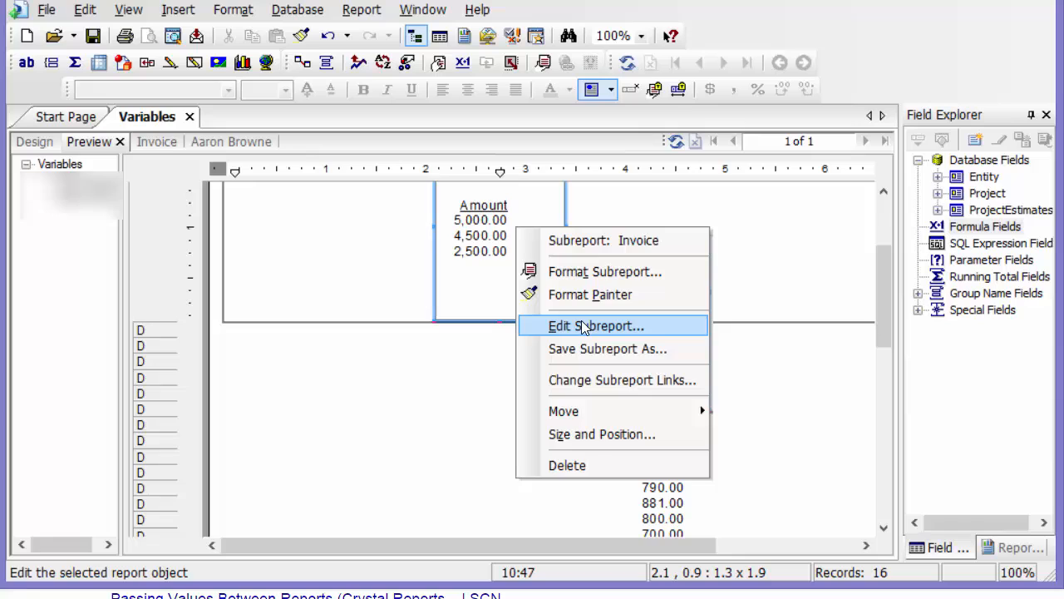
{"action": "left_click", "coordinate": [595, 325]}
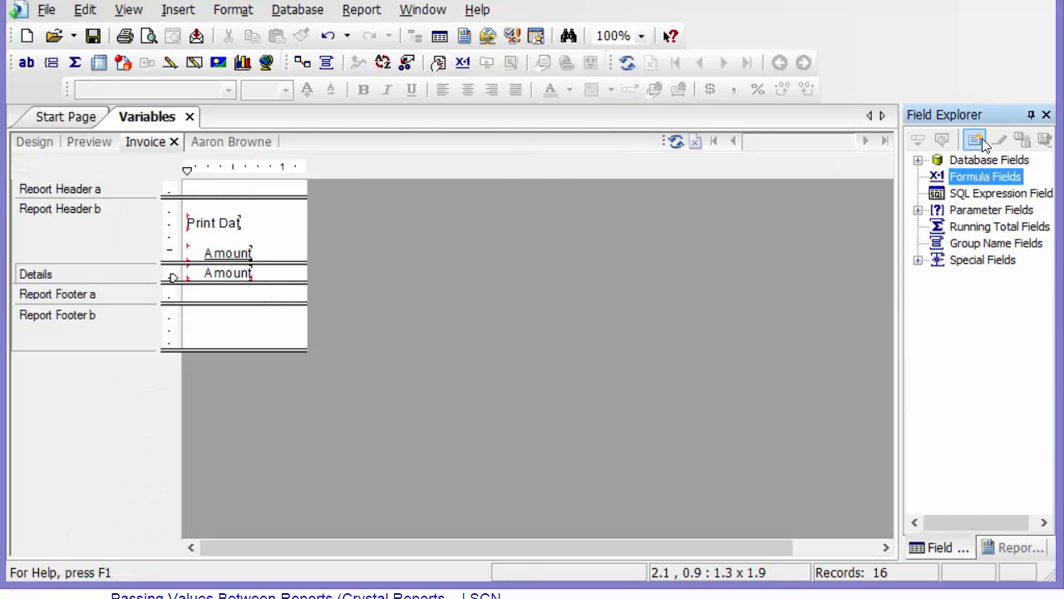
- Create a new formula field named InvTot in the Invoice subreport
{"action": "left_click", "coordinate": [975, 140]}
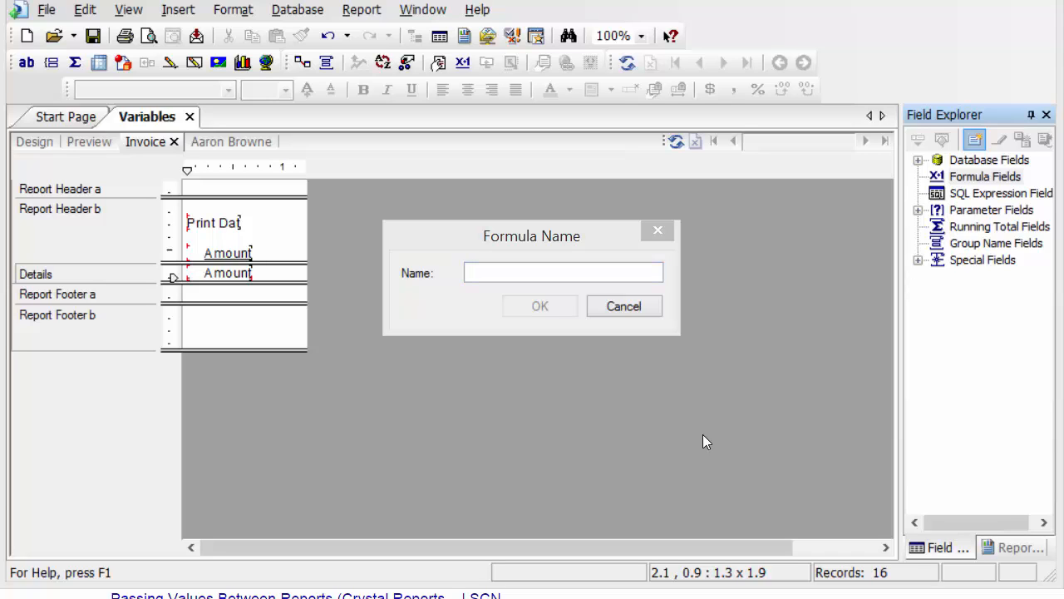
{"action": "mouse_move", "coordinate": [564, 272]}
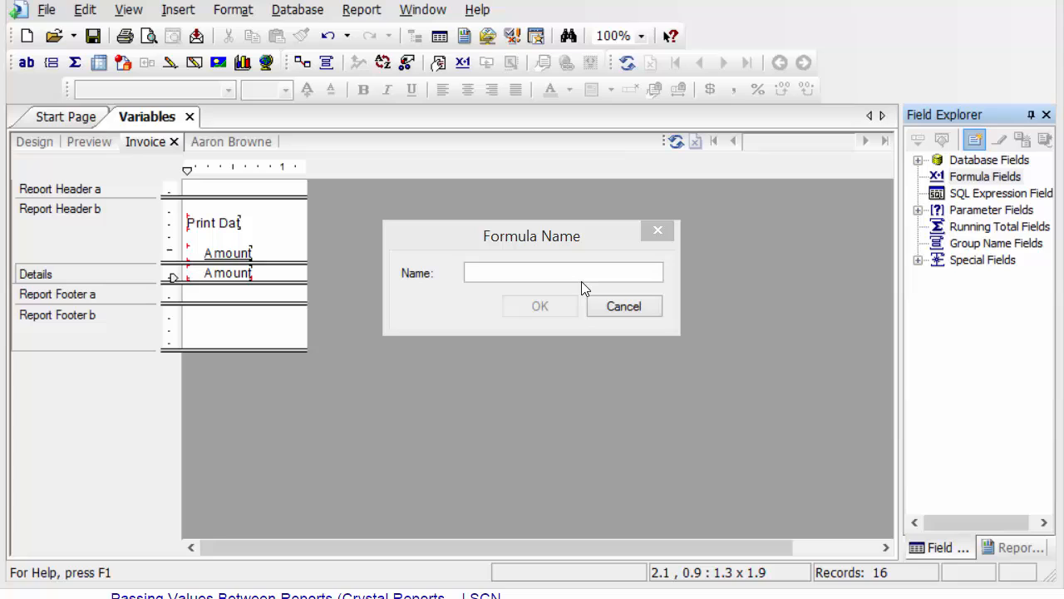
{"action": "type", "text": "InvTot"}
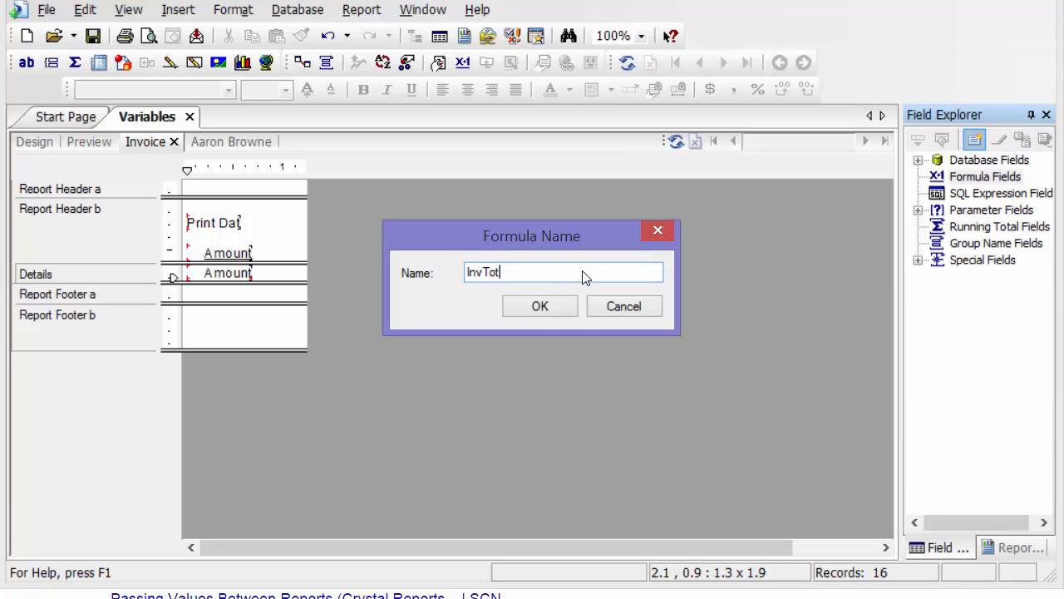
{"action": "left_click", "coordinate": [538, 306]}
{"action": "type", "text": "Whil"}
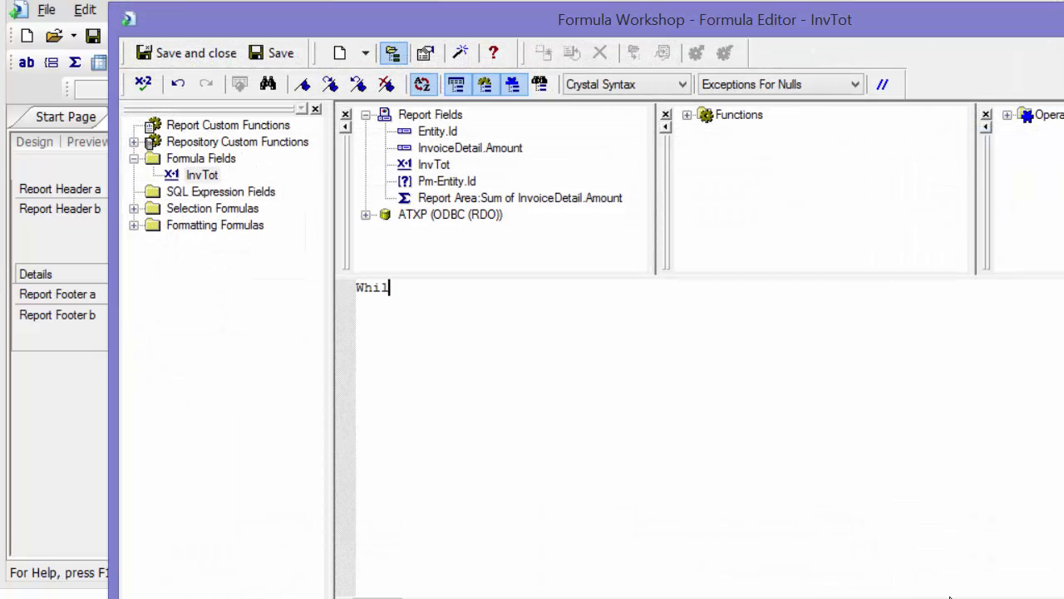
- Write InvTot as WhilePrintingRecords; Shared NumberVar InvTot := Sum({InvoiceDetail.Amount}) and save it
{"action": "type", "text": "ePrintin"}
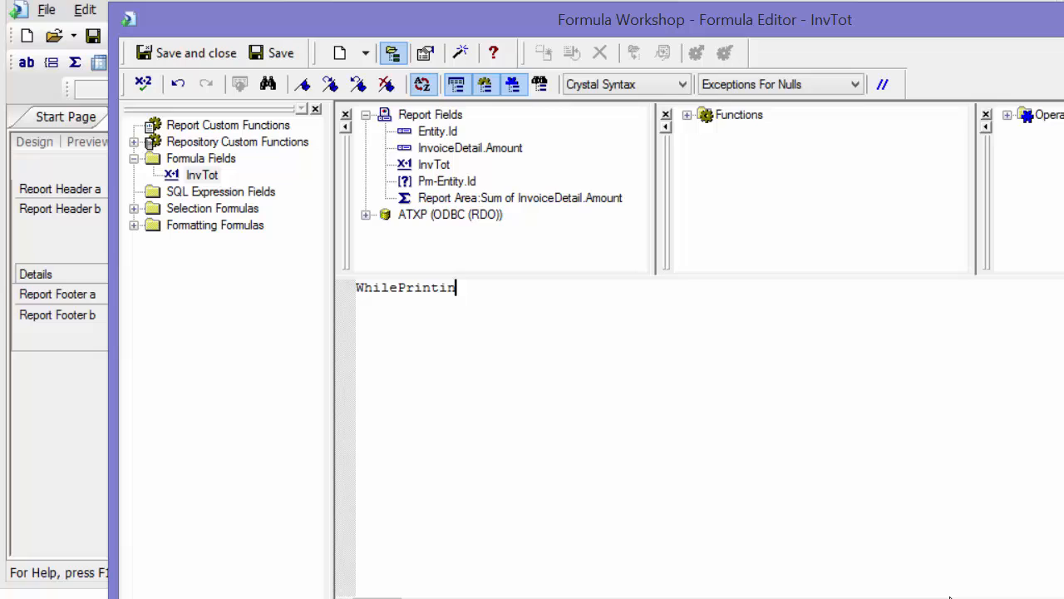
{"action": "type", "text": "gRecords"}
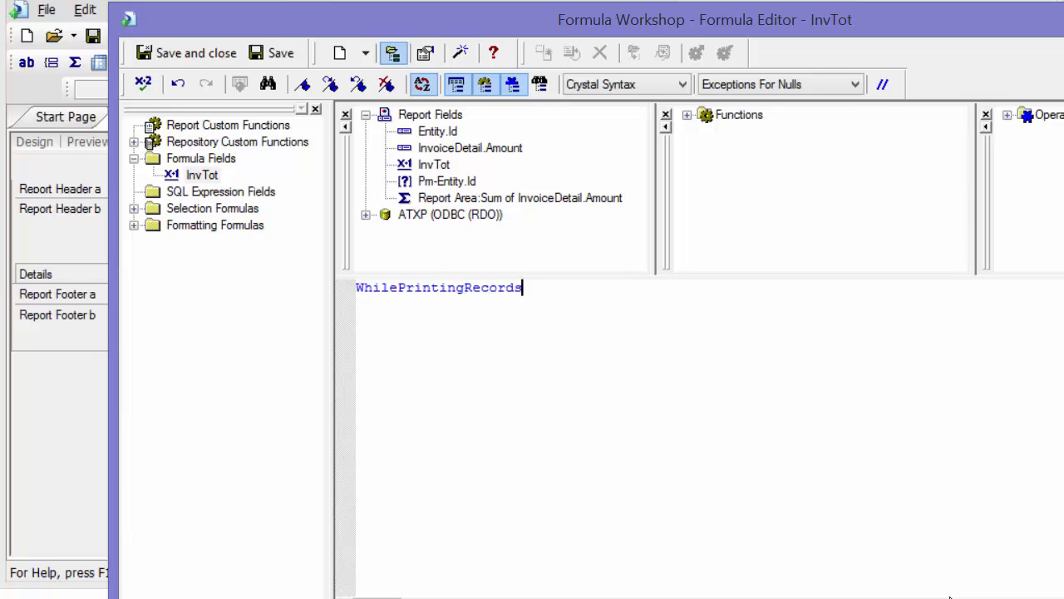
{"action": "type", "text": ";"}
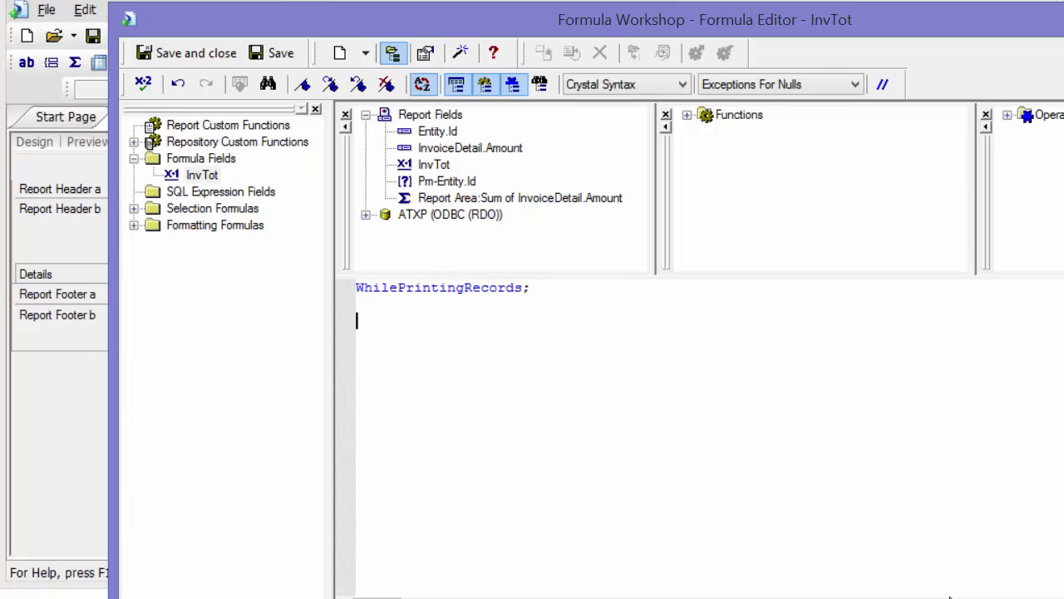
{"action": "type", "text": "Shared Numb"}
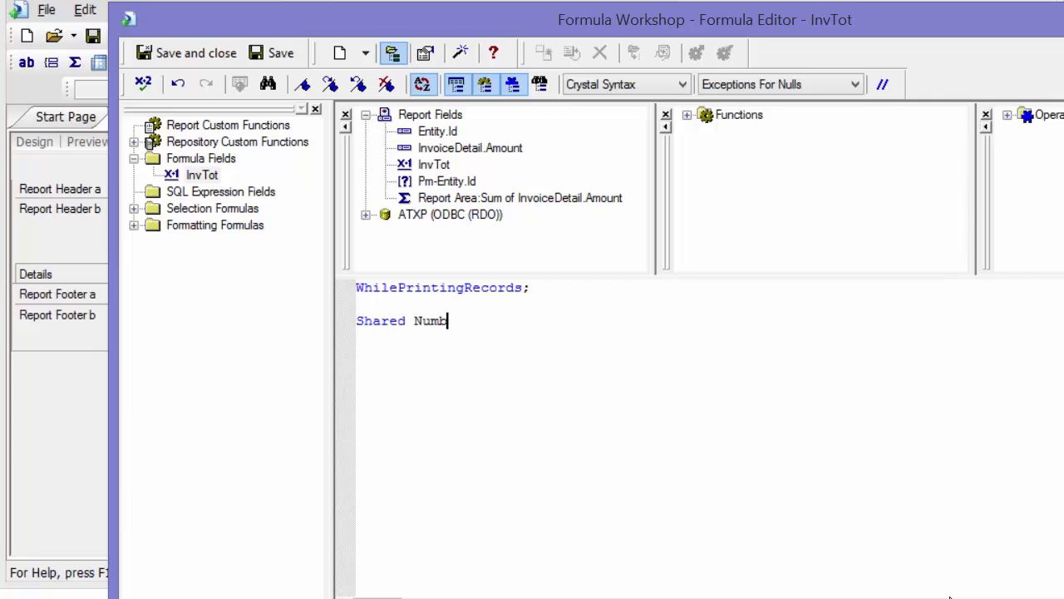
{"action": "type", "text": "erVar"}
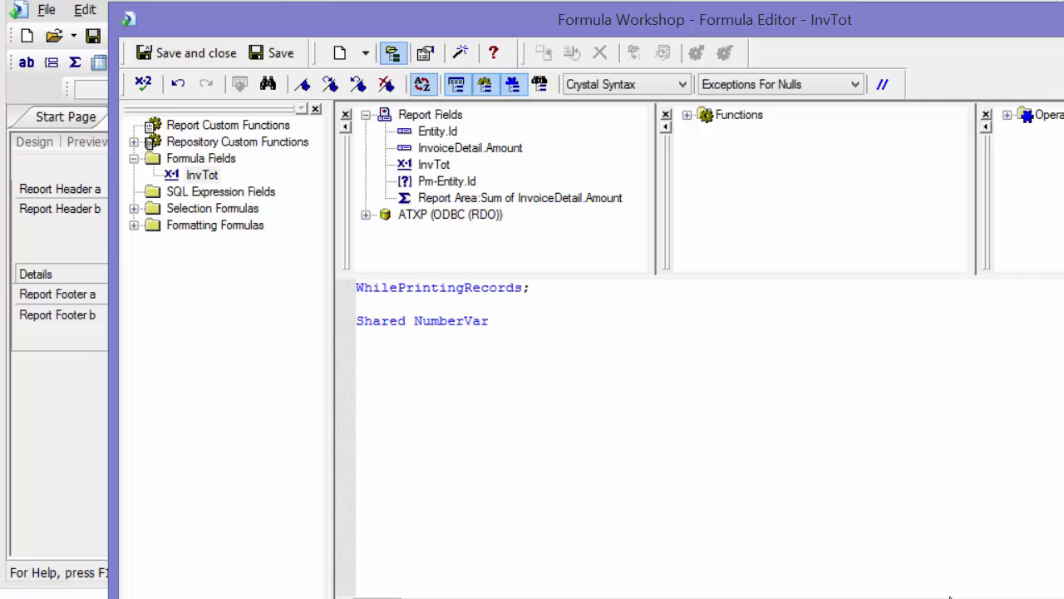
{"action": "type", "text": "Inv"}
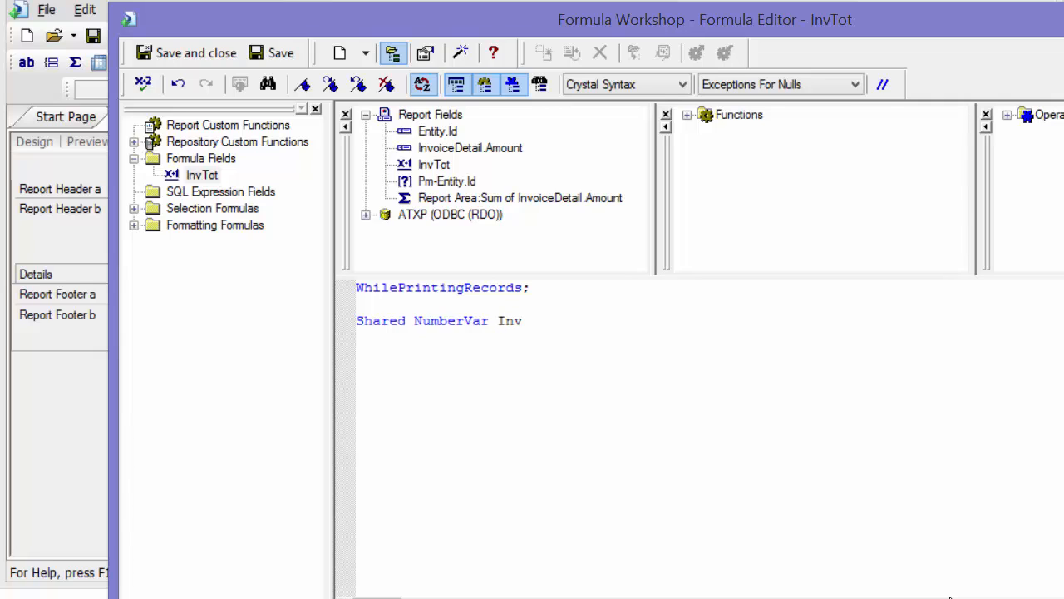
{"action": "type", "text": "Tot"}
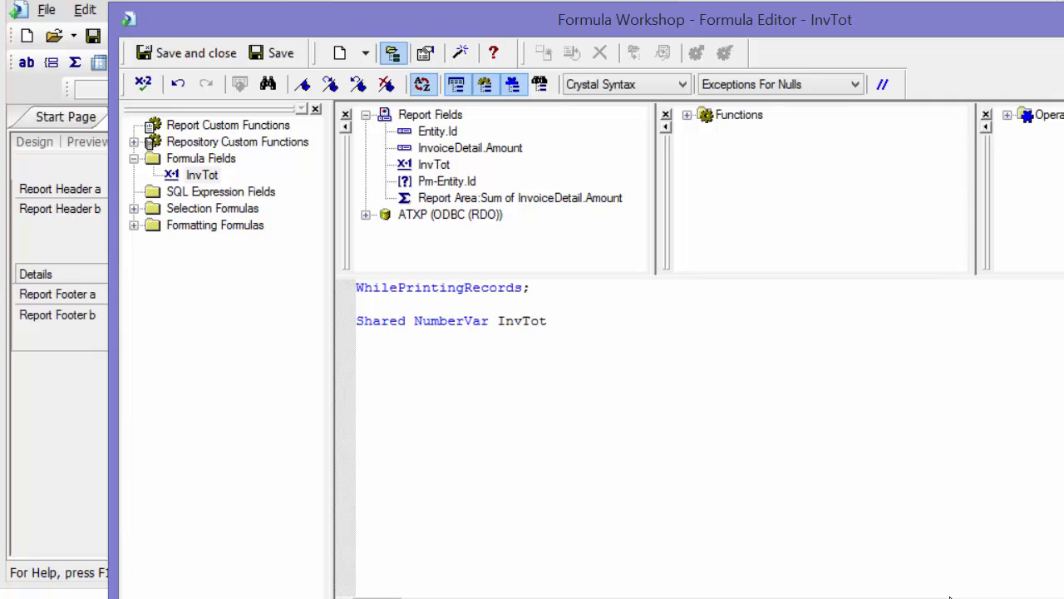
{"action": "type", "text": ":"}
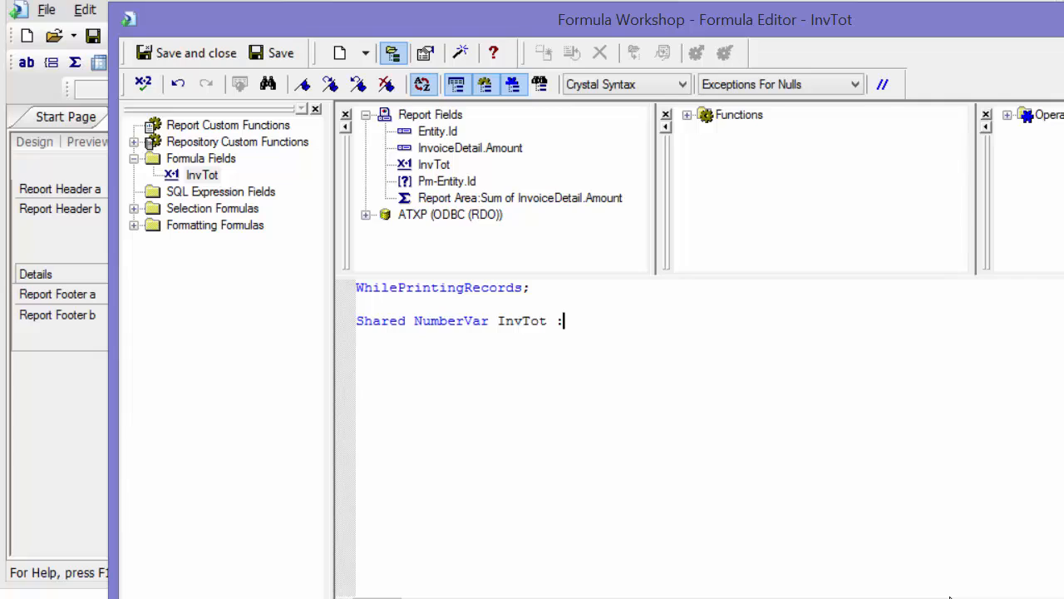
{"action": "type", "text": "="}
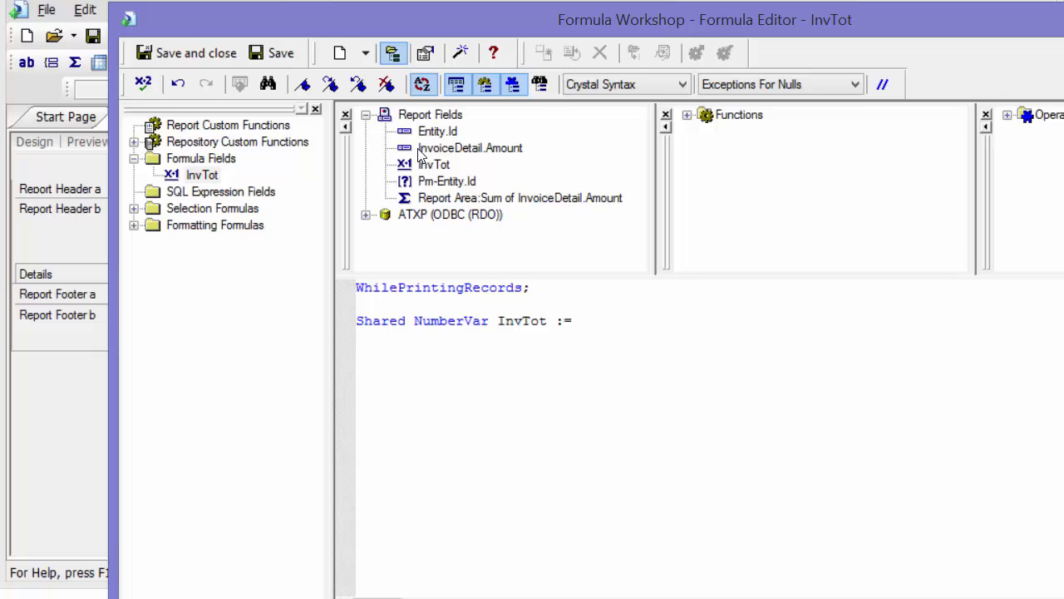
{"action": "double_click", "coordinate": [519, 198]}
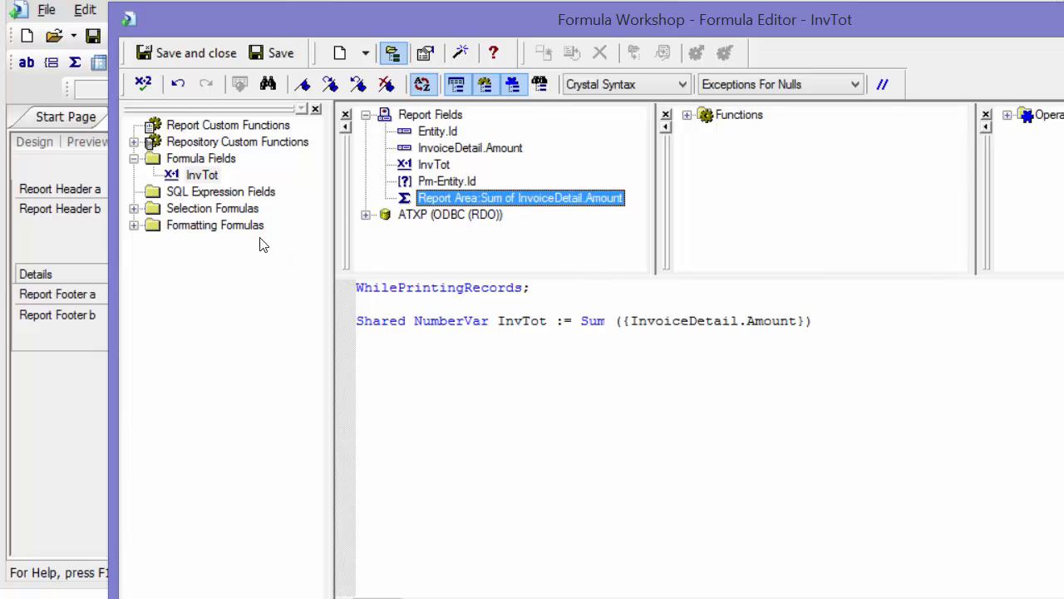
{"action": "left_click", "coordinate": [186, 52]}
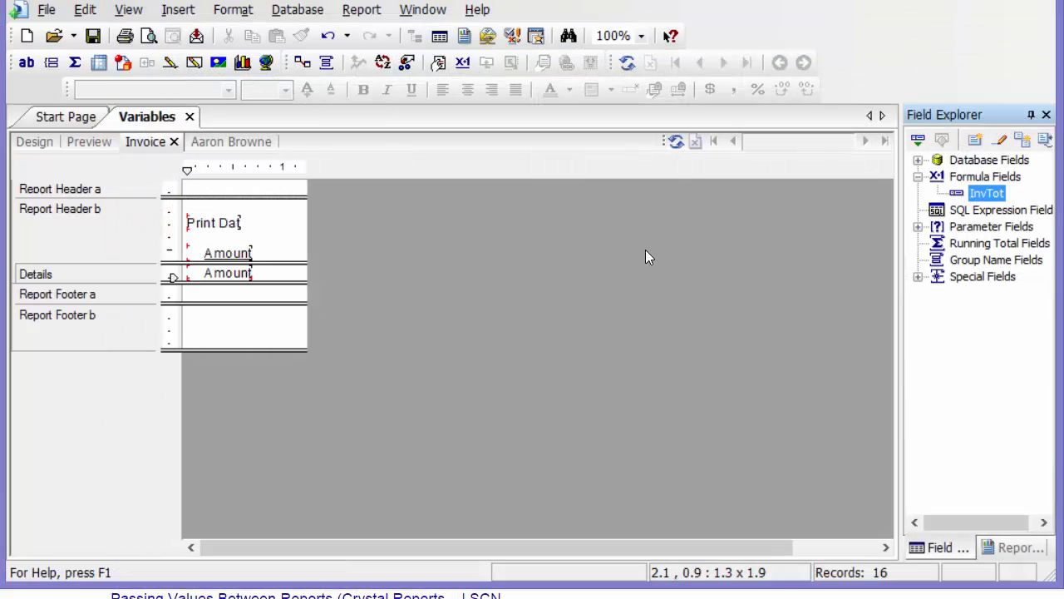
{"action": "double_click", "coordinate": [987, 193]}
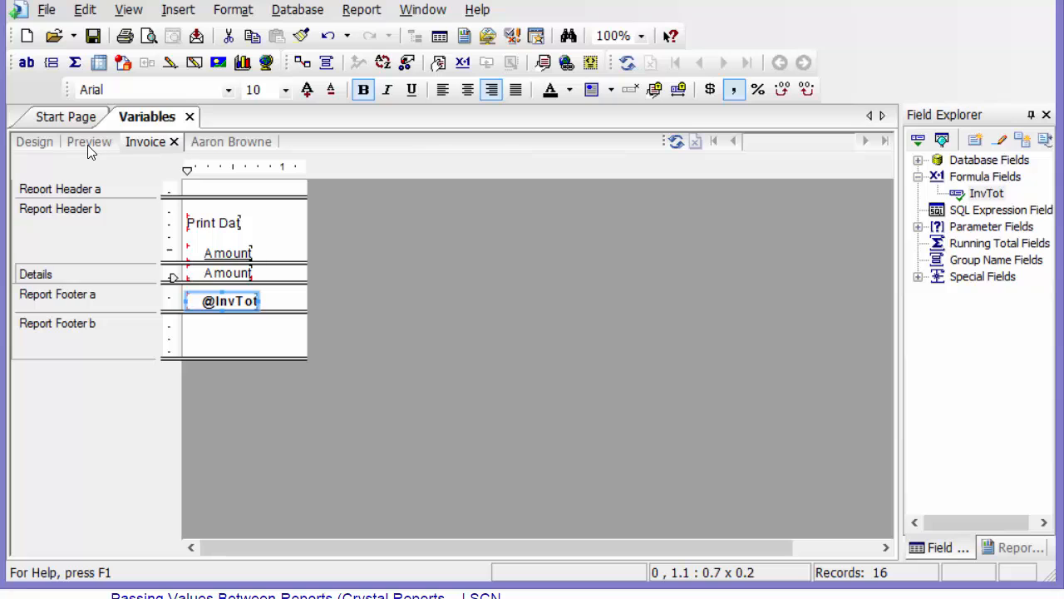
{"action": "mouse_move", "coordinate": [53, 152]}
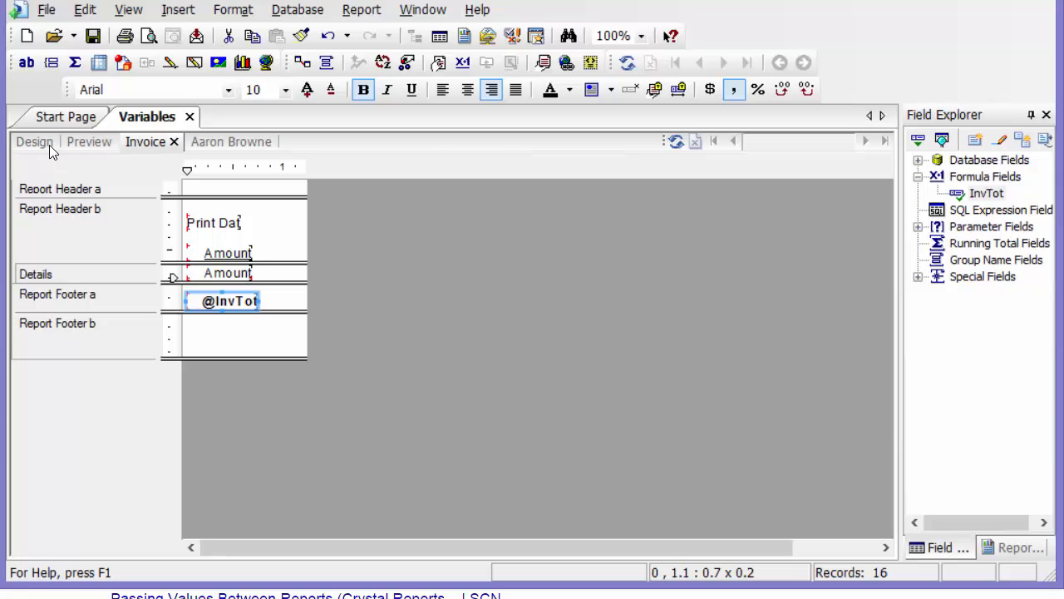
- Return to the main report design and create a new formula named ProjectTotal
{"action": "left_click", "coordinate": [33, 141]}
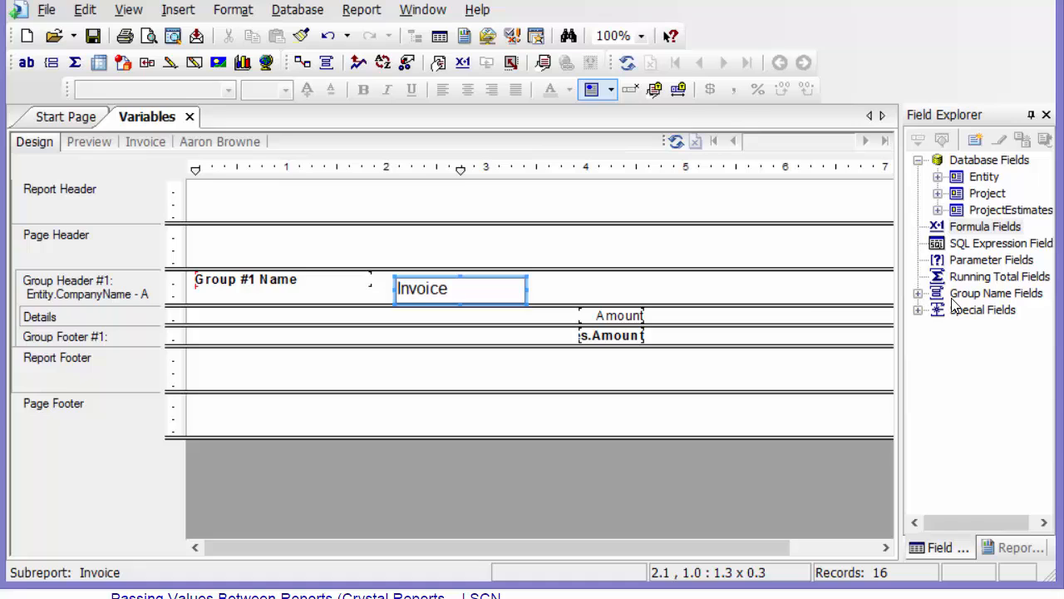
{"action": "mouse_move", "coordinate": [964, 206]}
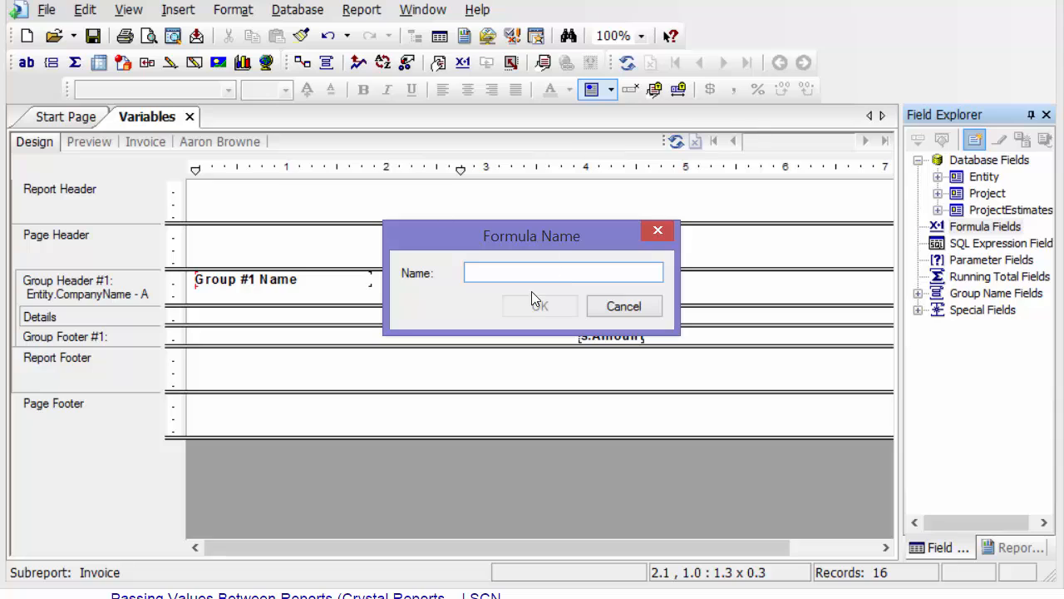
{"action": "type", "text": "Project"}
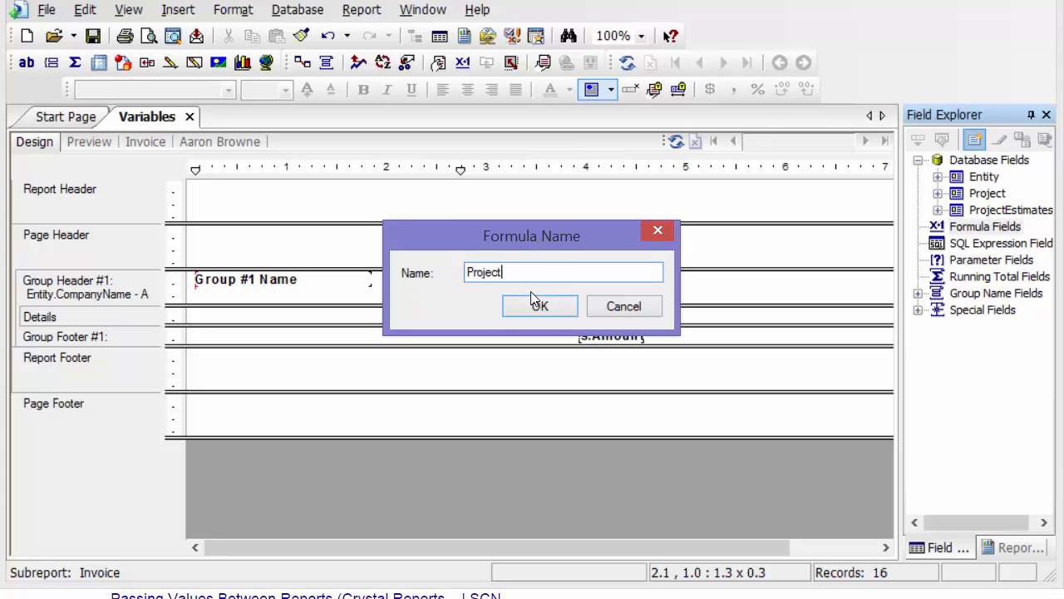
{"action": "type", "text": "Total"}
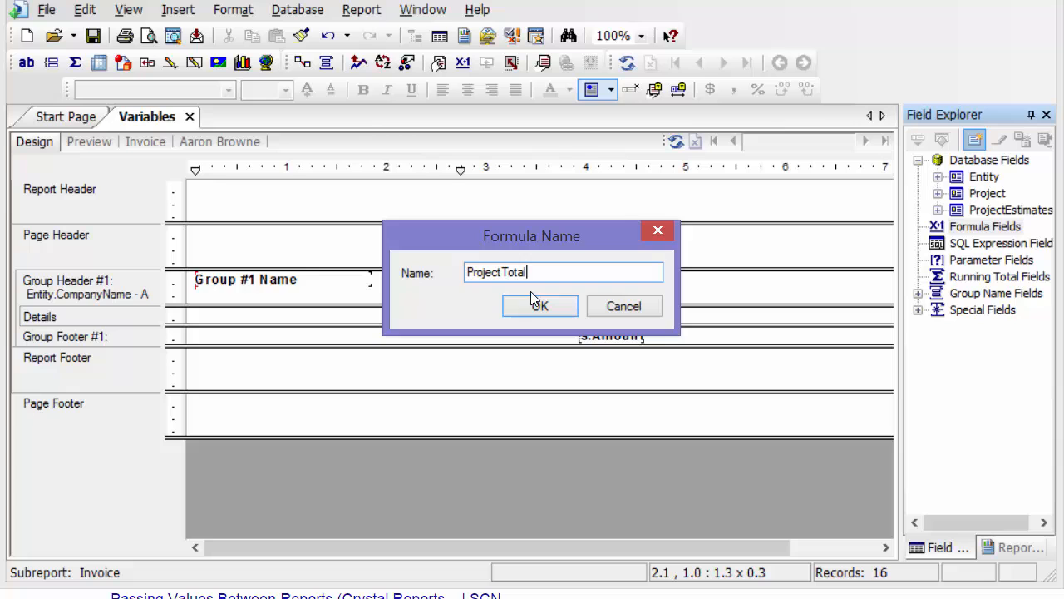
{"action": "left_click", "coordinate": [538, 305]}
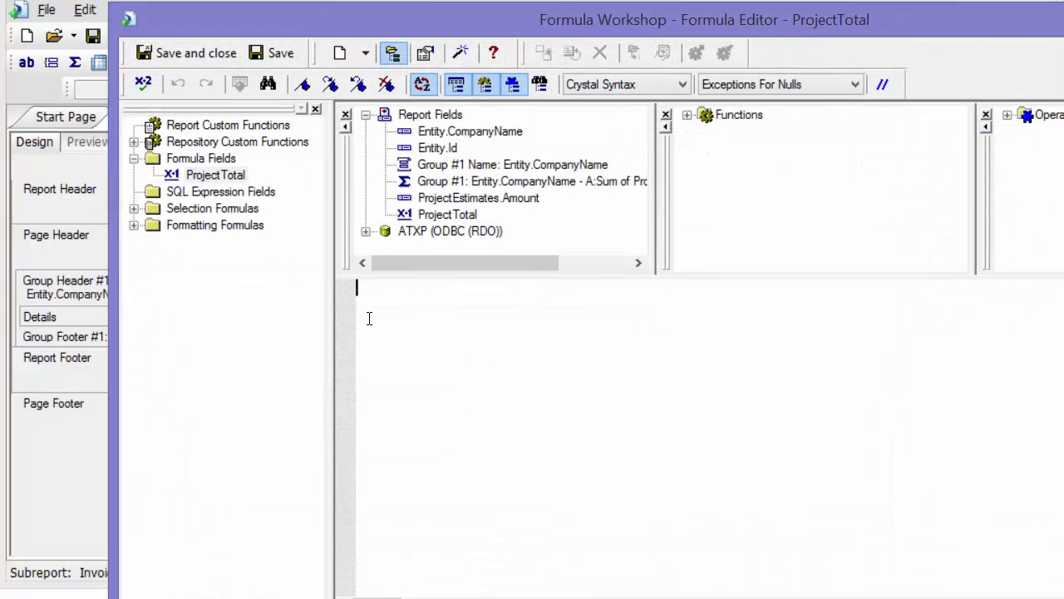
- Write ProjectTotal as WhilePrintingRecords; Shared NumberVar InvTot; and place it in Group Footer #1
{"action": "type", "text": "Whie"}
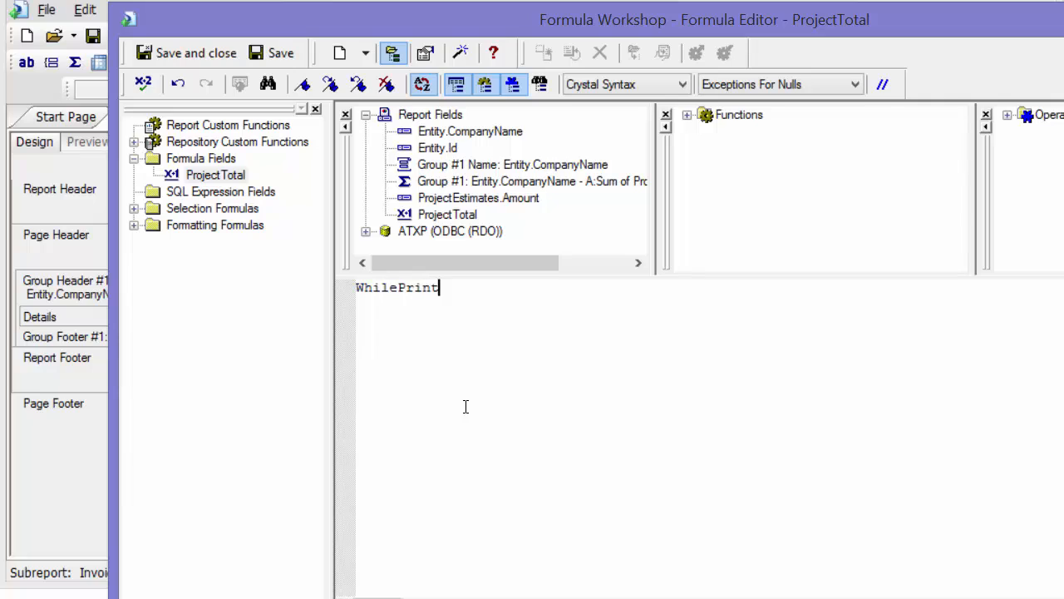
{"action": "type", "text": "ingRecor"}
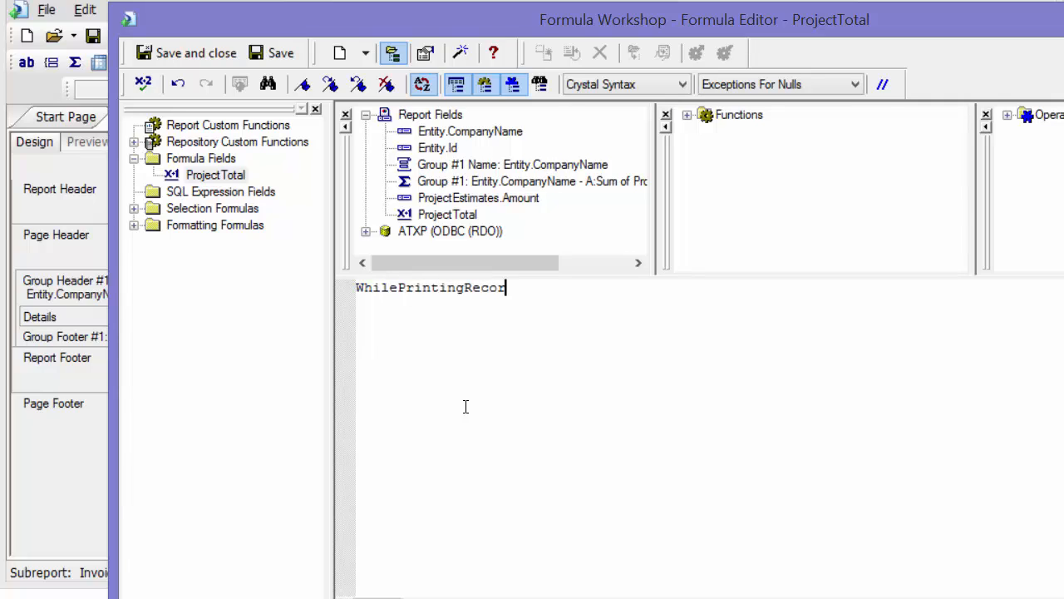
{"action": "type", "text": "ds;"}
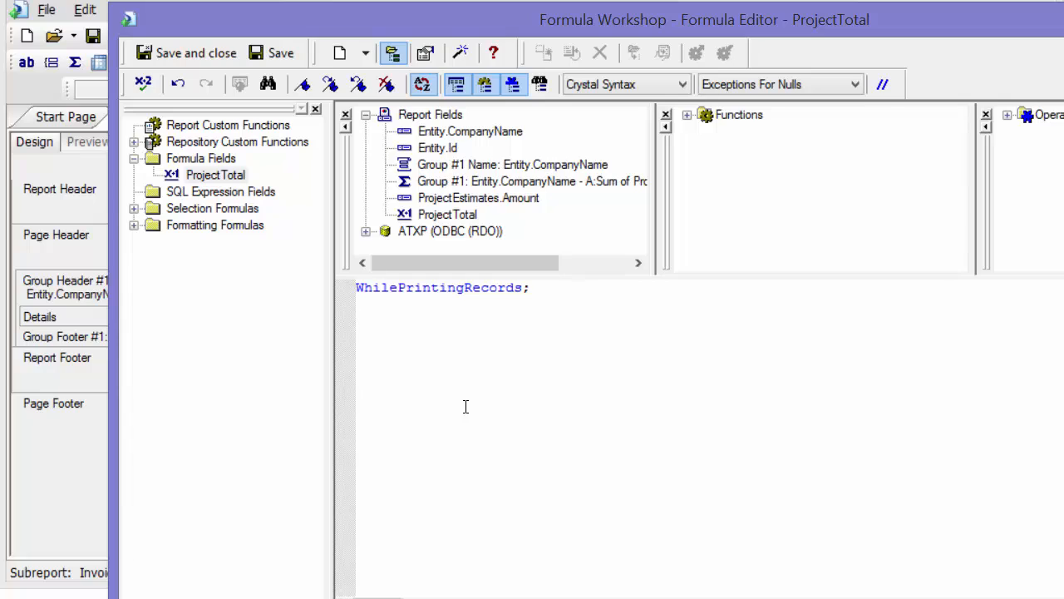
{"action": "type", "text": "Shared"}
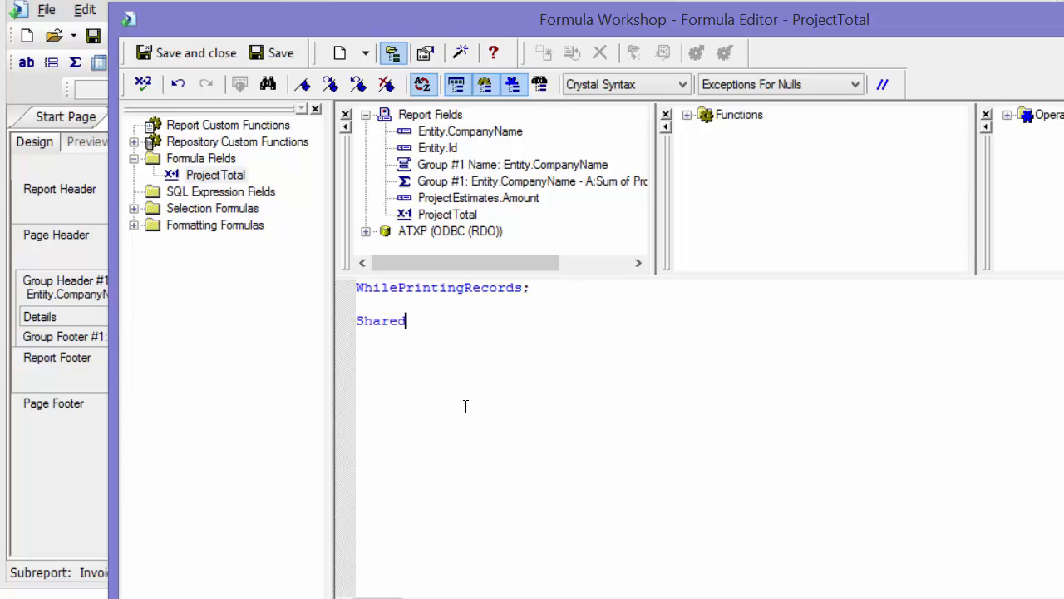
{"action": "type", "text": "Numb"}
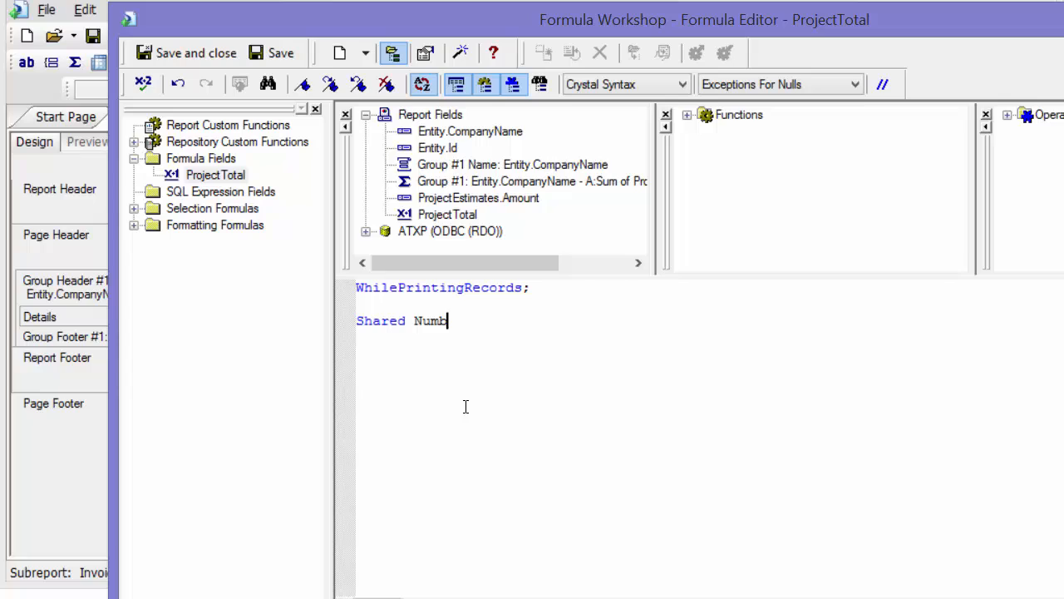
{"action": "type", "text": "erVar"}
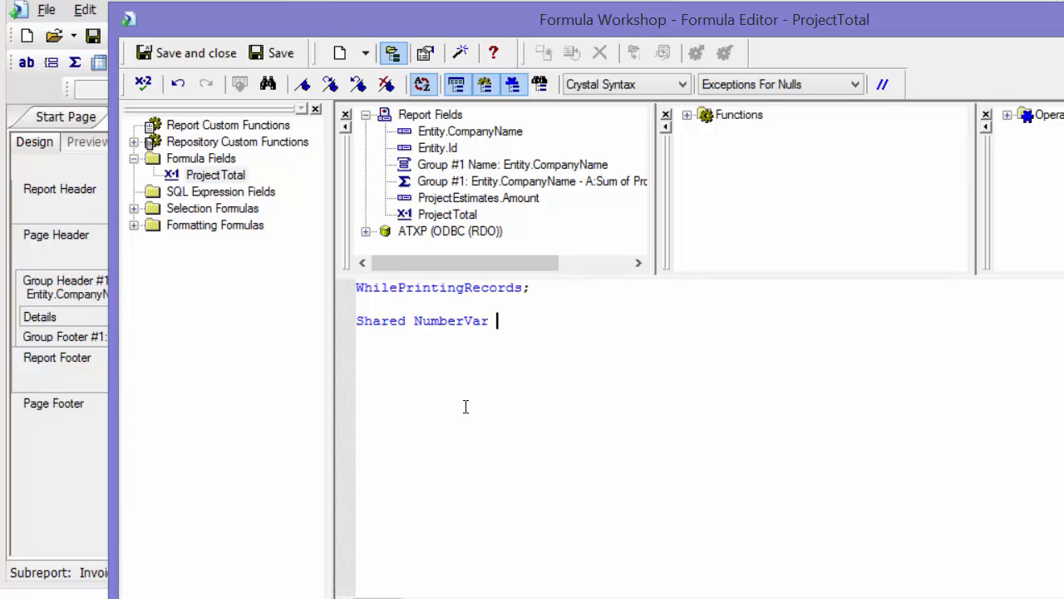
{"action": "type", "text": "Inv"}
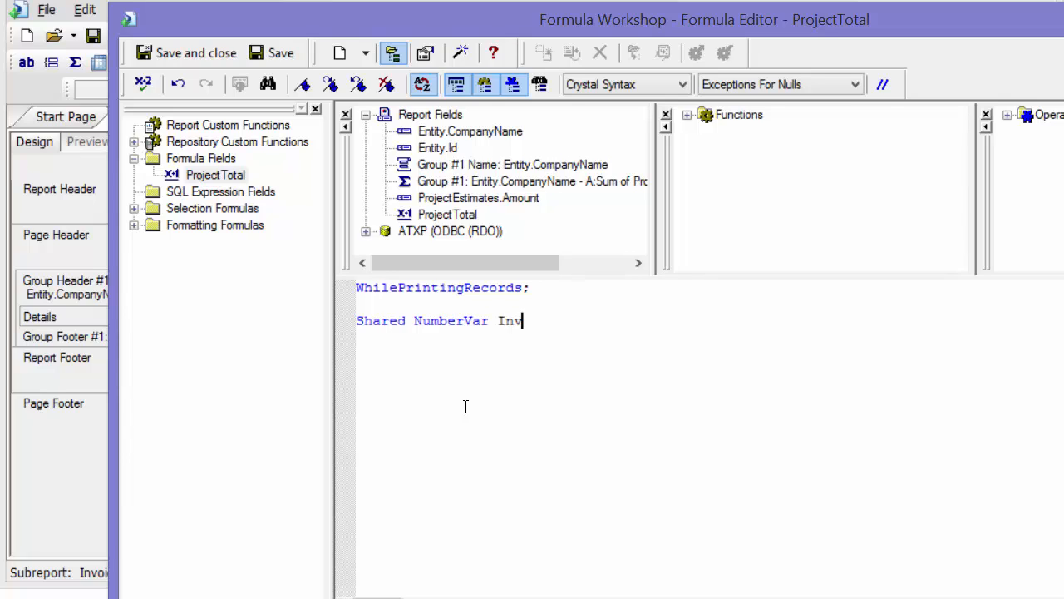
{"action": "type", "text": "Tot;"}
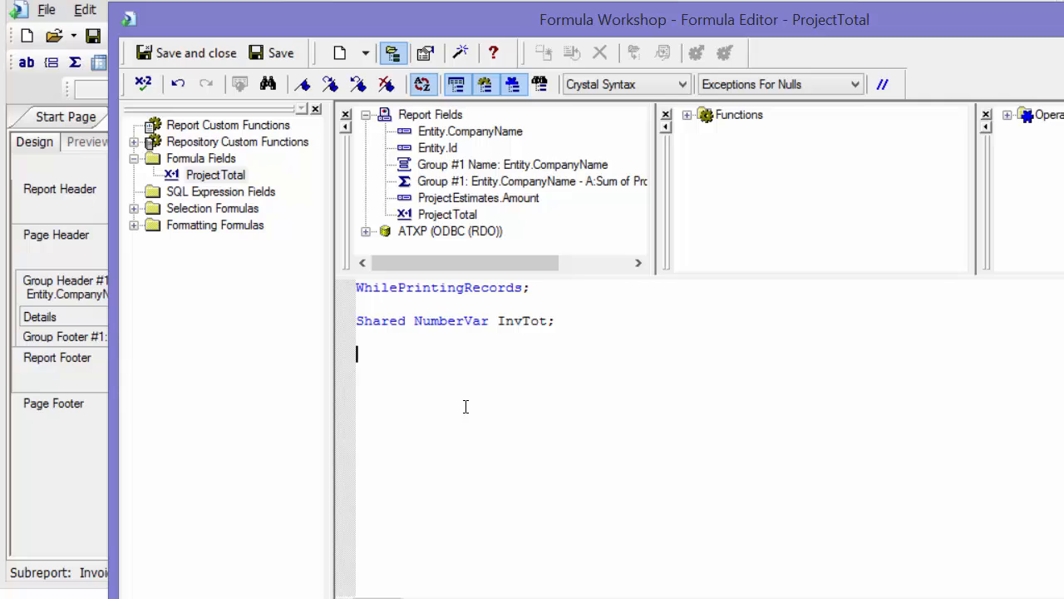
{"action": "type", "text": "In"}
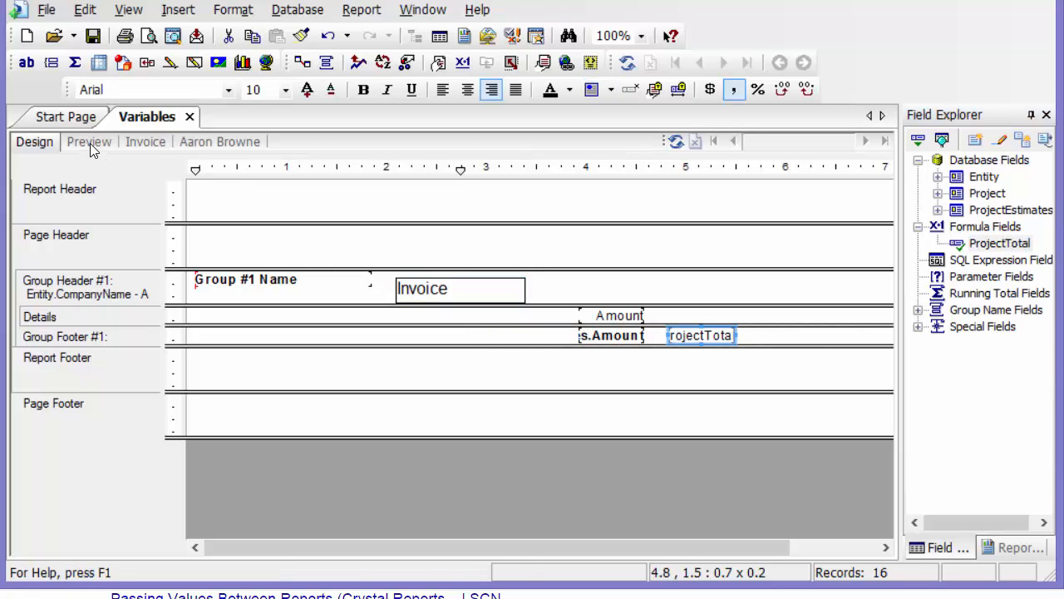
- Preview the report and scroll to the group footer showing 17,873.76 and 12,000.00
{"action": "left_click", "coordinate": [88, 141]}
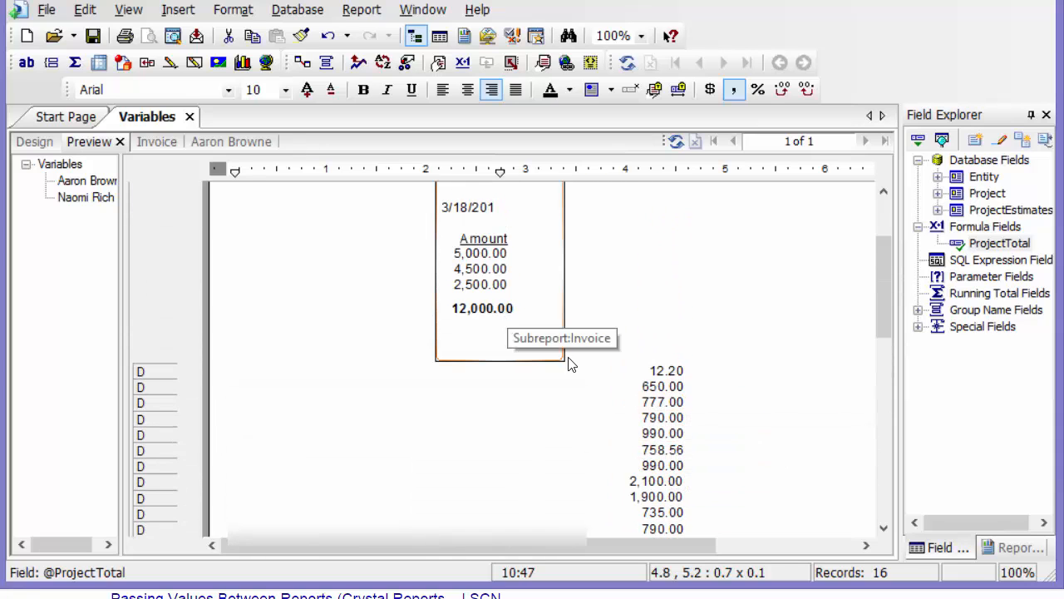
{"action": "scroll", "scroll_direction": "down", "scroll_amount": 3}
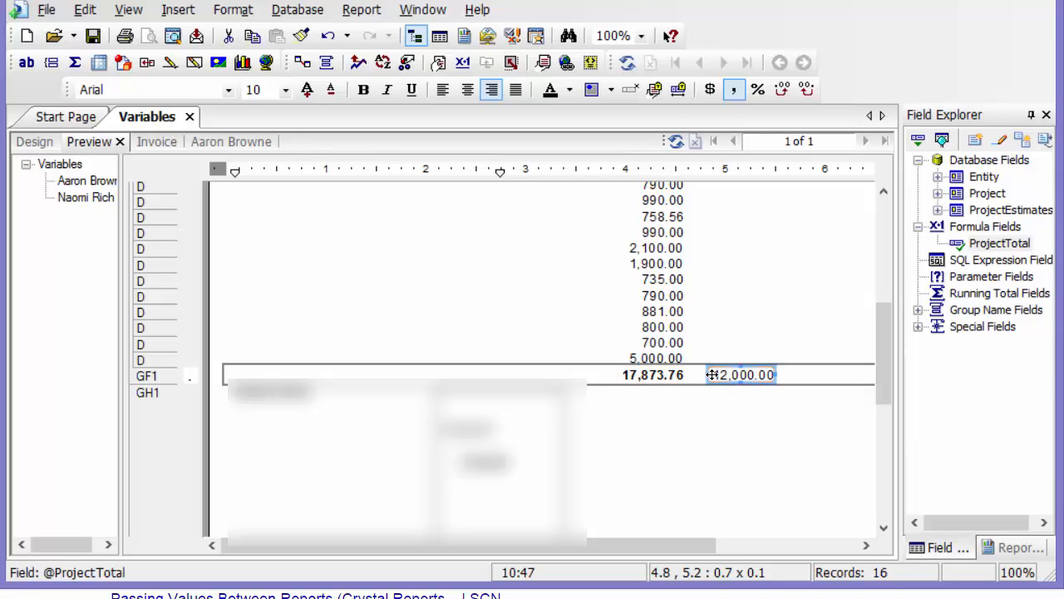
- Append + Sum ({ProjectEstimates.Amount}, {Entity.CompanyName}) to ProjectTotal and save, giving 29,873.76
{"action": "right_click", "coordinate": [740, 375]}
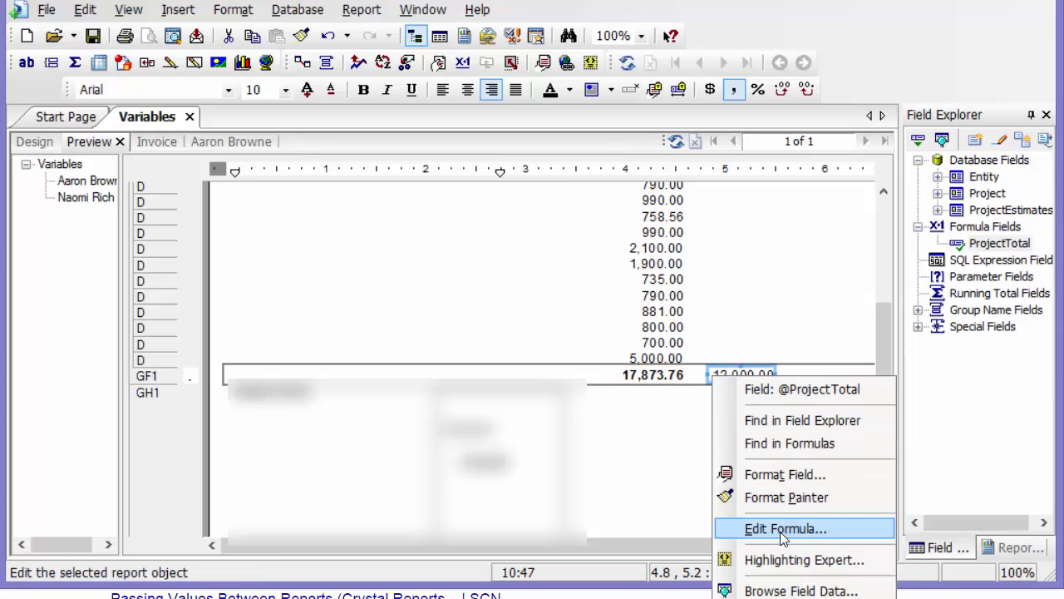
{"action": "mouse_move", "coordinate": [781, 529]}
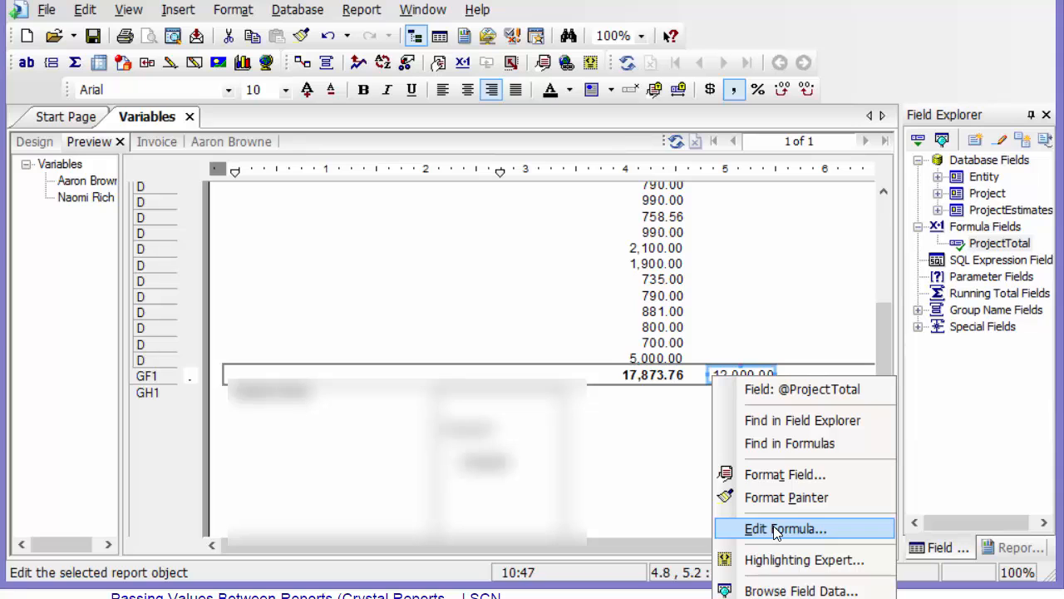
{"action": "left_click", "coordinate": [785, 528]}
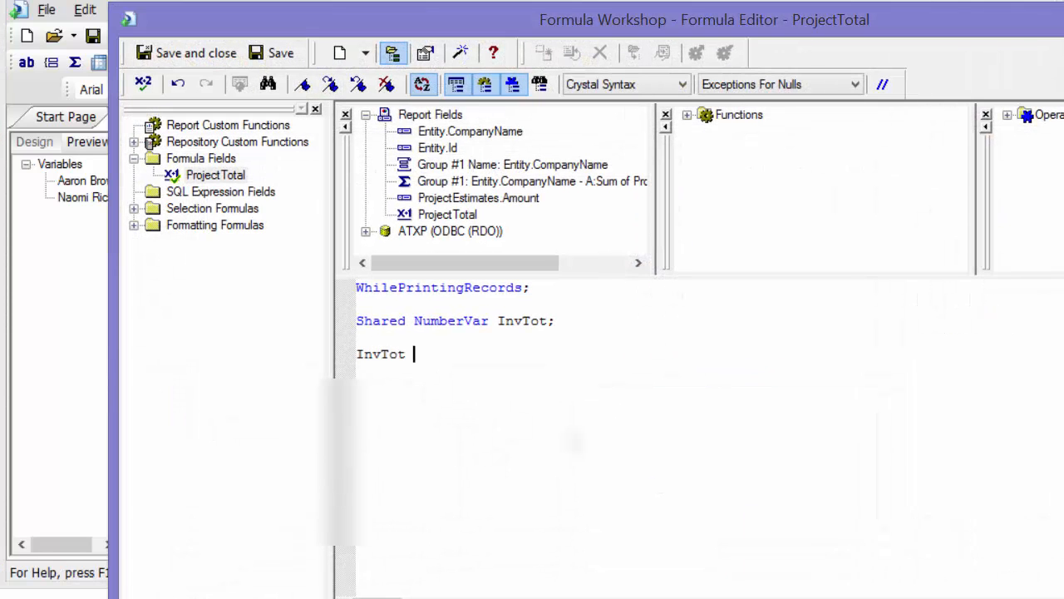
{"action": "type", "text": "+"}
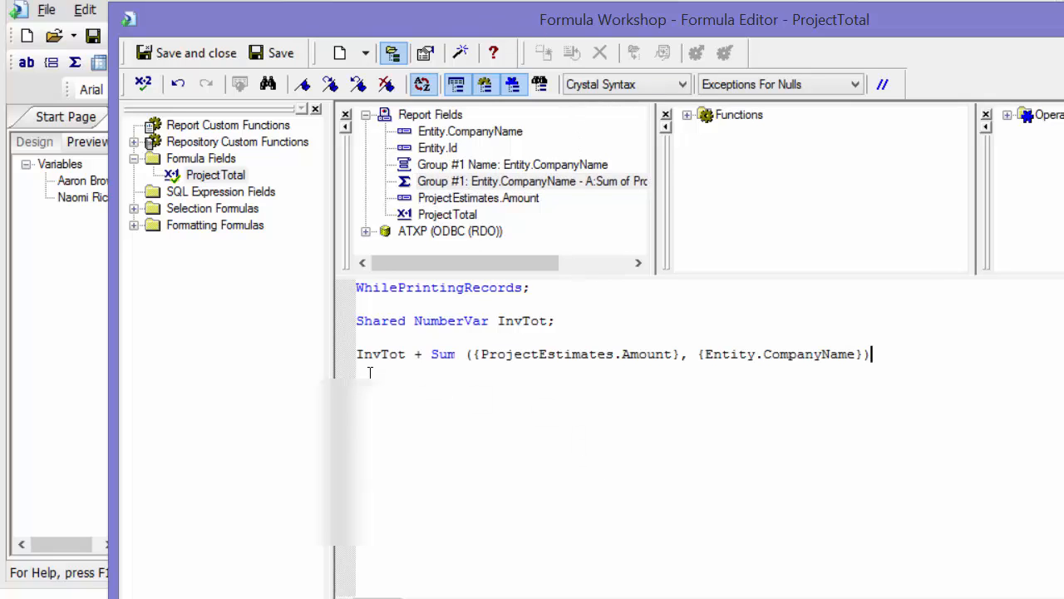
{"action": "mouse_move", "coordinate": [186, 51]}
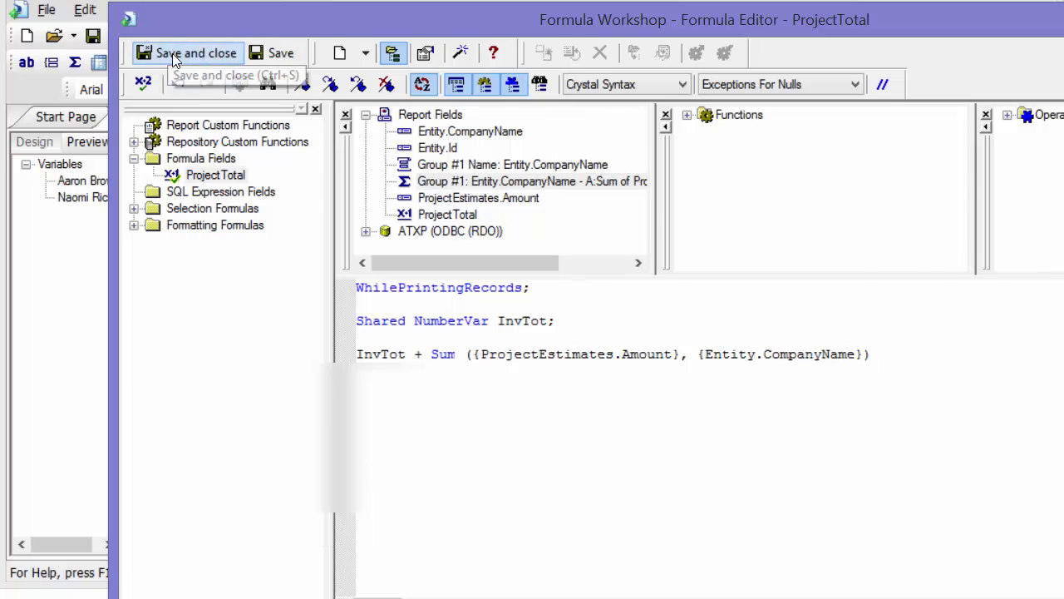
{"action": "left_click", "coordinate": [186, 51]}
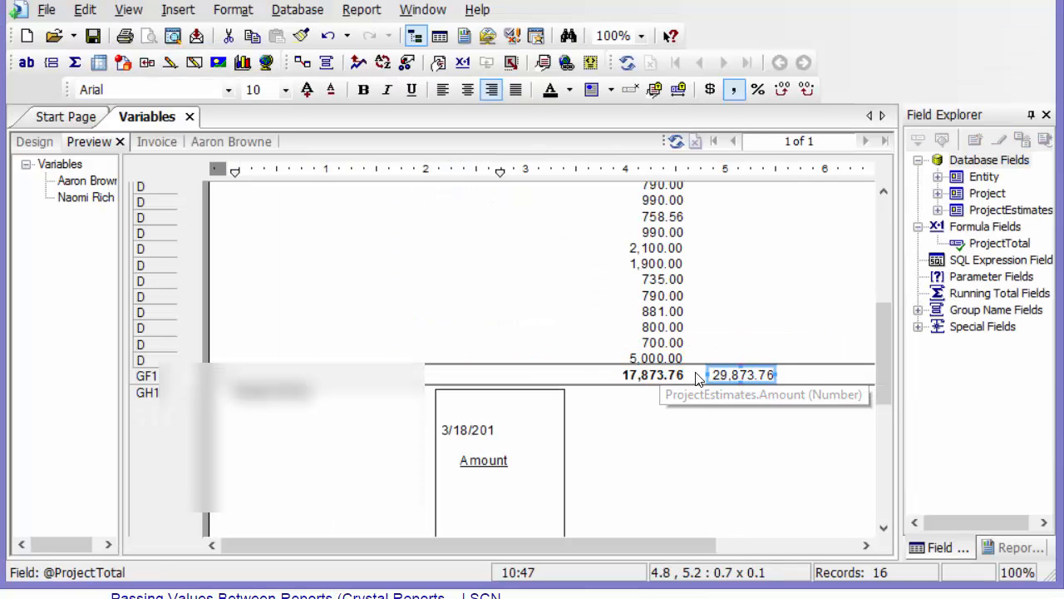